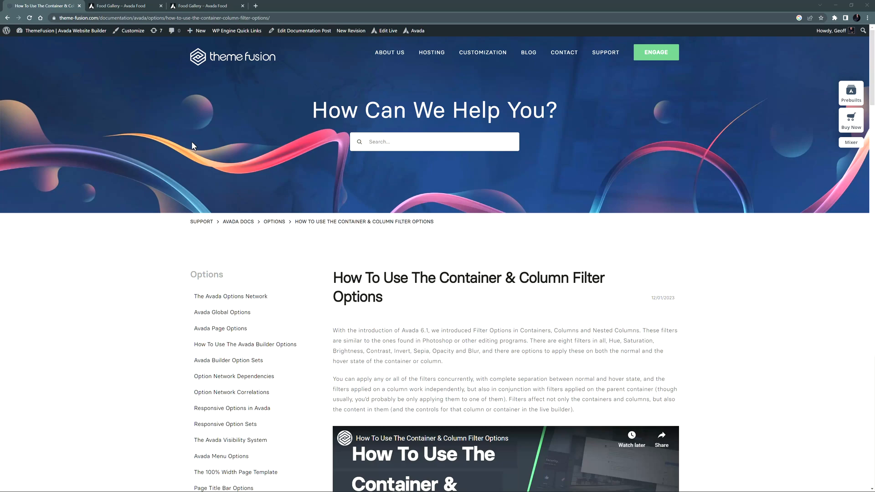
pyautogui.moveTo(138, 58)
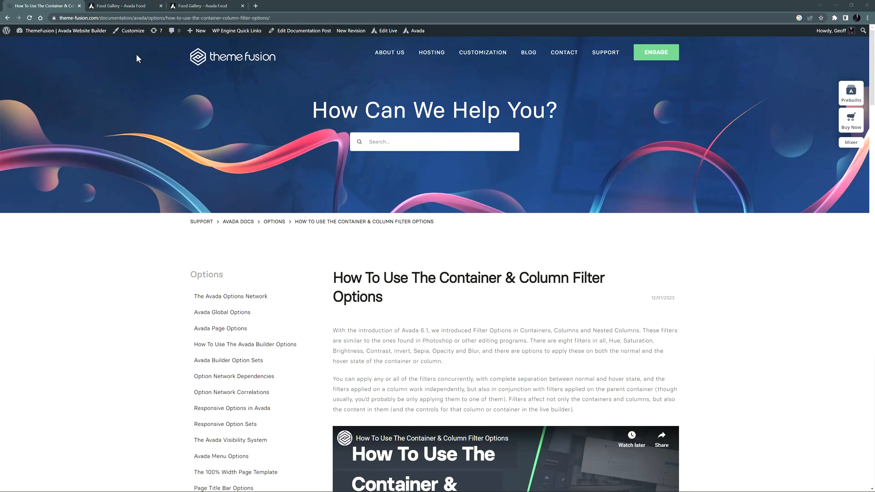
# Switch from the filter documentation to the Food Gallery page
pyautogui.click(123, 5)
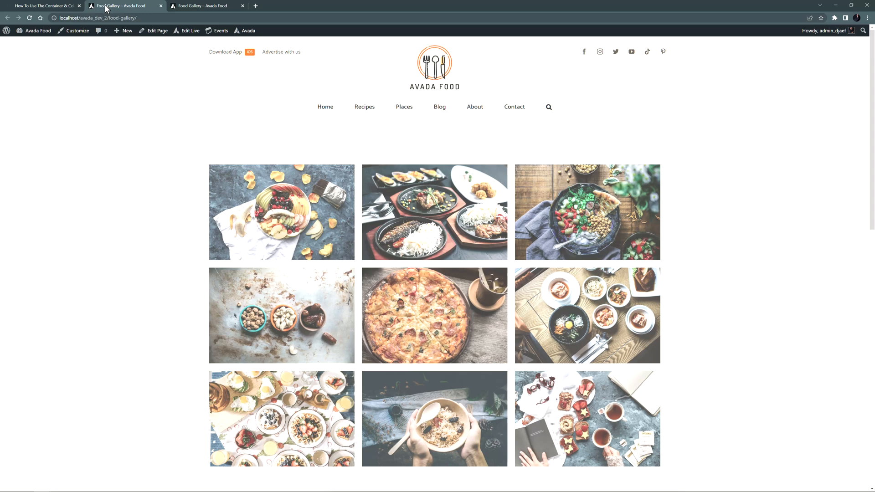
pyautogui.moveTo(128, 227)
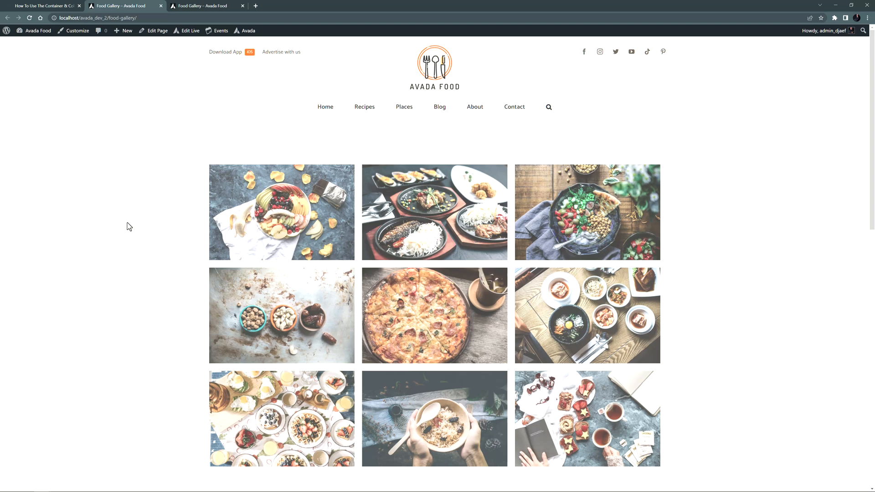
pyautogui.moveTo(249, 227)
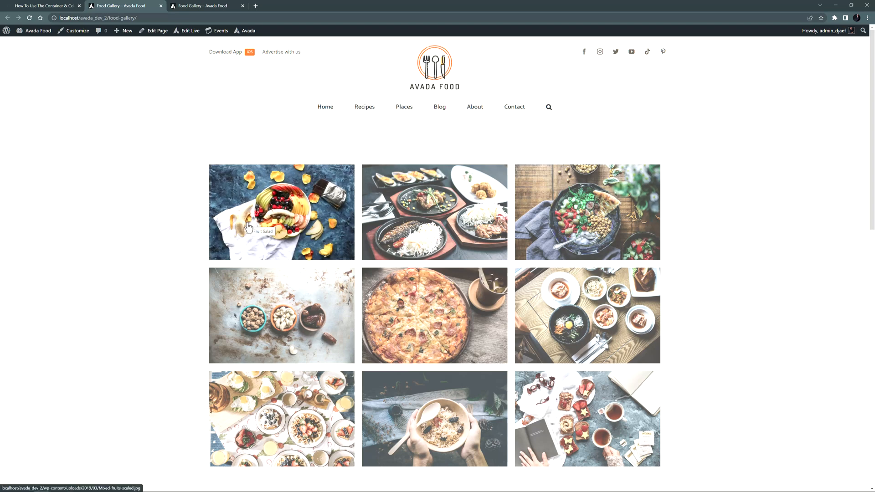
pyautogui.moveTo(407, 233)
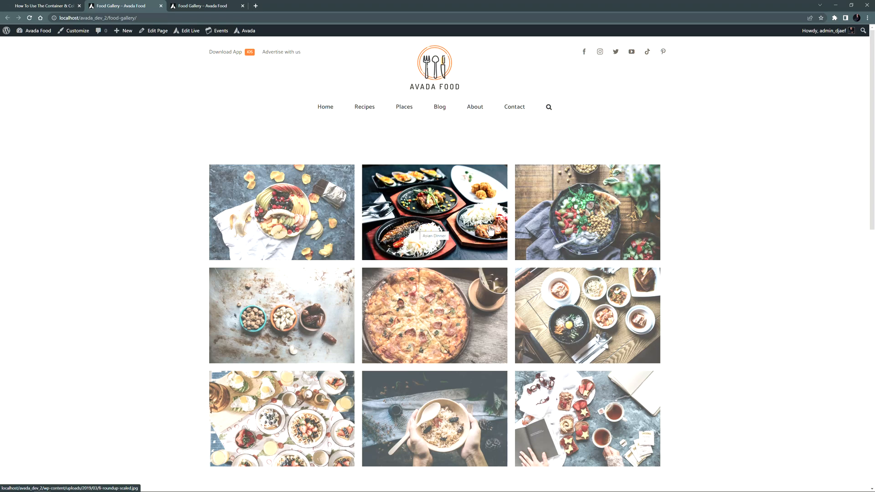
pyautogui.moveTo(581, 232)
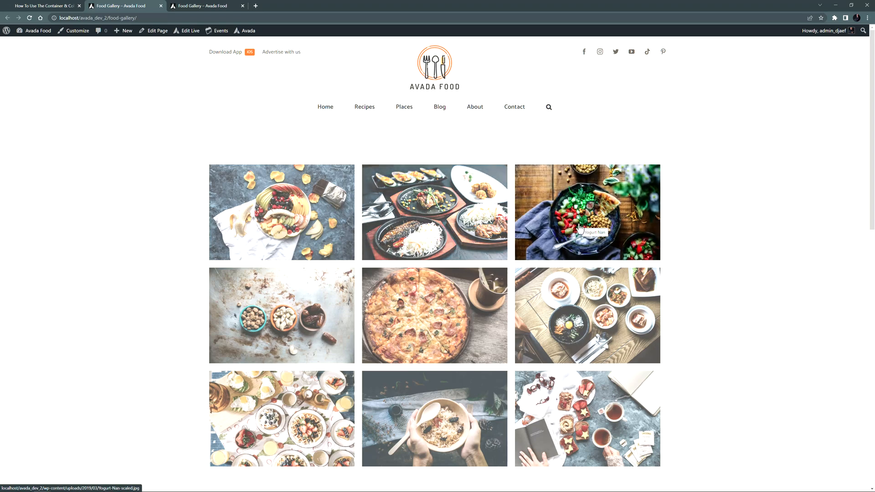
# Open the Food Gallery page in the Avada Live Builder via Edit Live
pyautogui.click(586, 212)
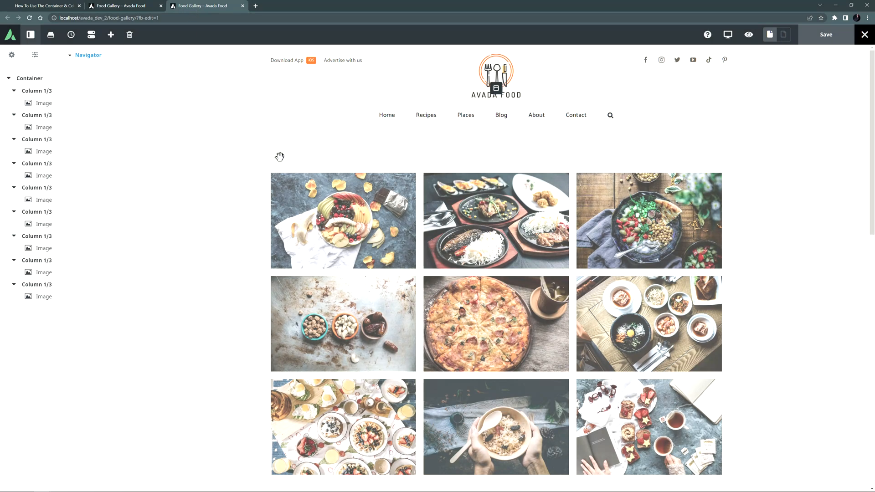
# Open the options of the first one-third image column from the Navigator
pyautogui.click(343, 220)
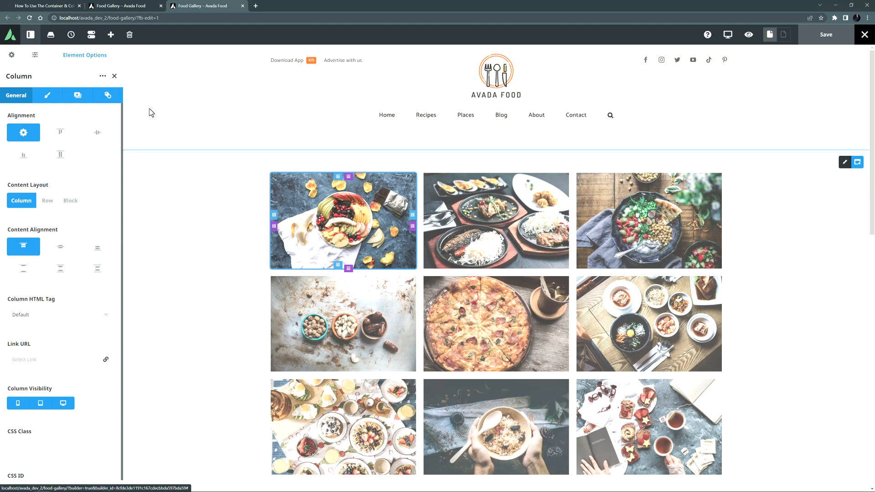
# Show the column's Extras filter settings: saturation 75, brightness and contrast 100, opacity 75
pyautogui.click(107, 95)
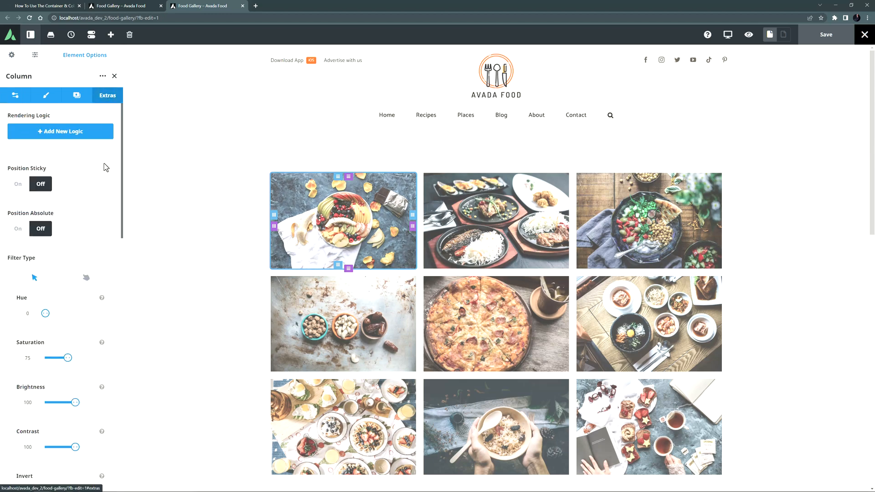
pyautogui.scroll(-3)
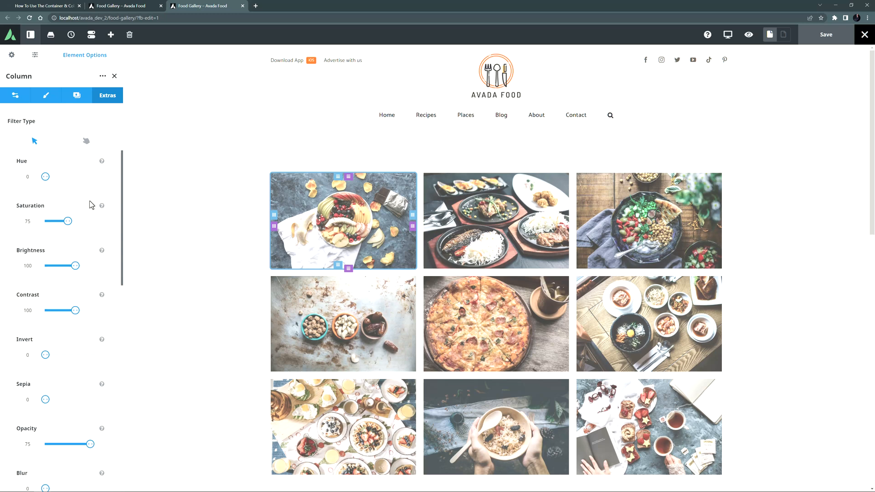
pyautogui.moveTo(46, 177); pyautogui.dragTo(66, 176)
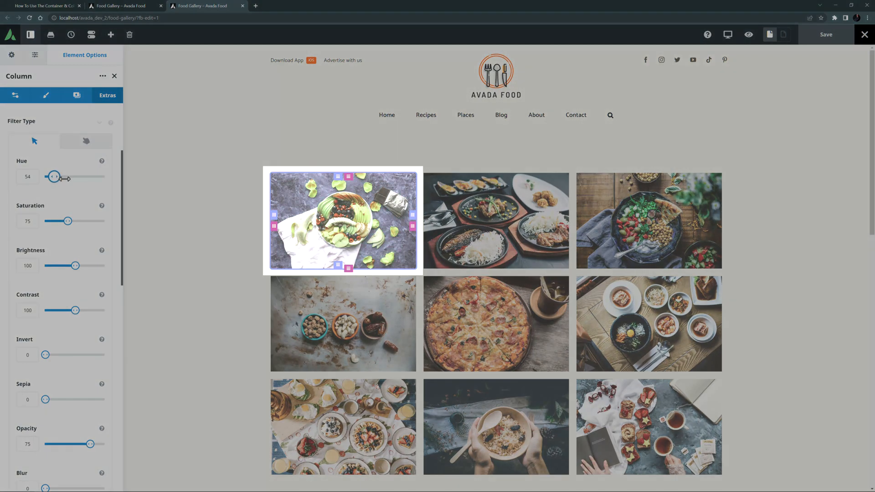
pyautogui.moveTo(54, 176); pyautogui.dragTo(89, 176)
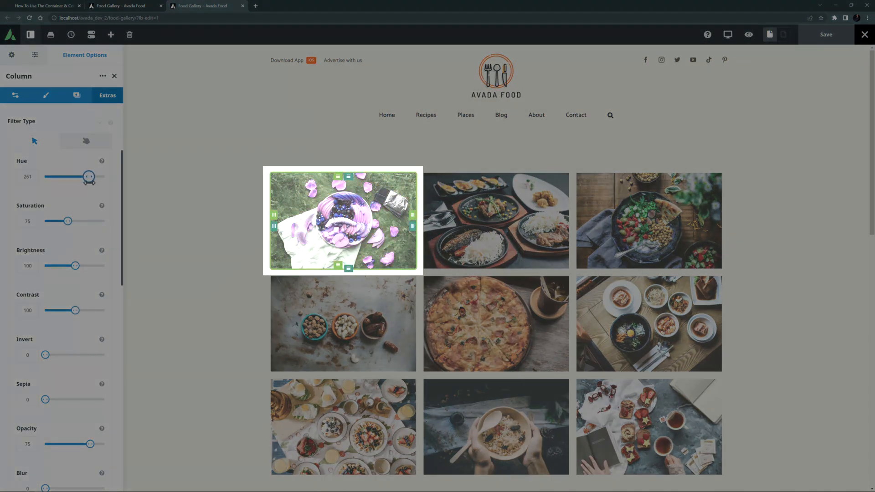
pyautogui.write('0')
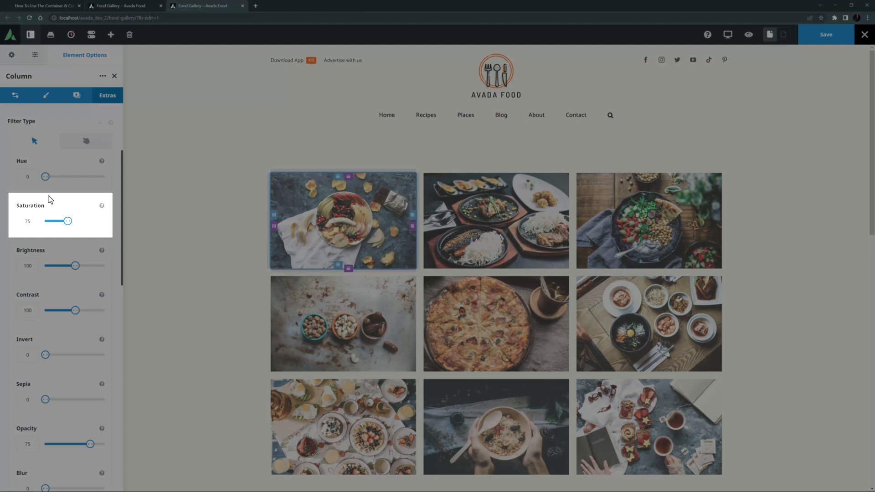
pyautogui.moveTo(49, 191)
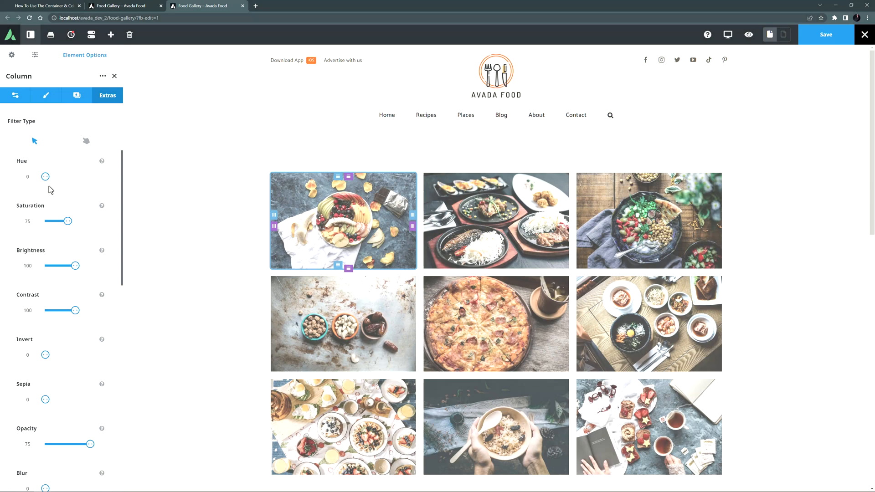
pyautogui.moveTo(77, 266); pyautogui.dragTo(56, 265)
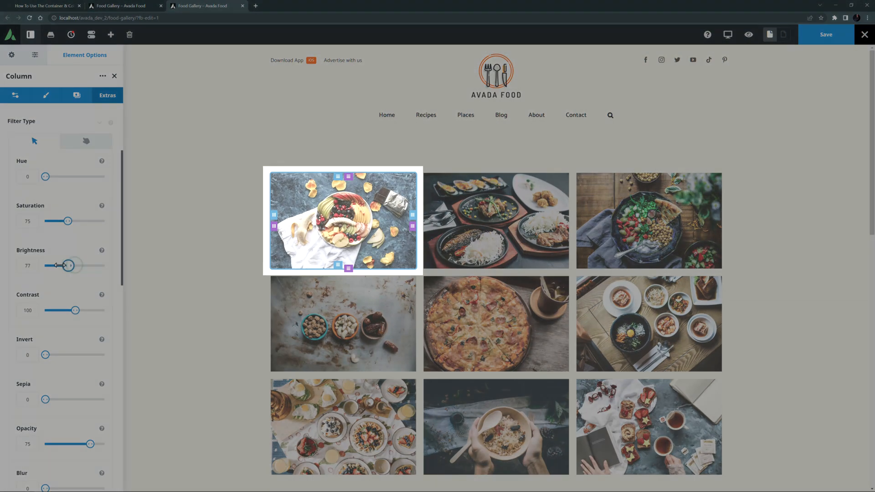
pyautogui.moveTo(56, 266); pyautogui.dragTo(70, 265)
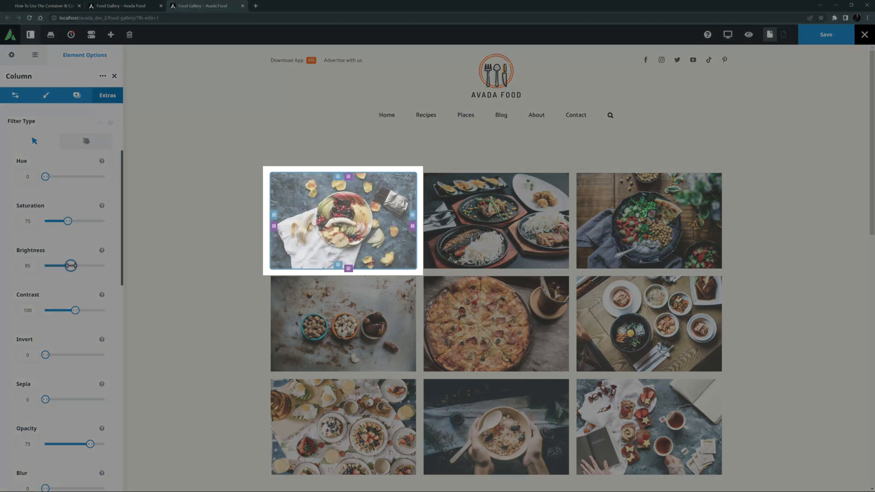
pyautogui.moveTo(69, 265); pyautogui.dragTo(77, 265)
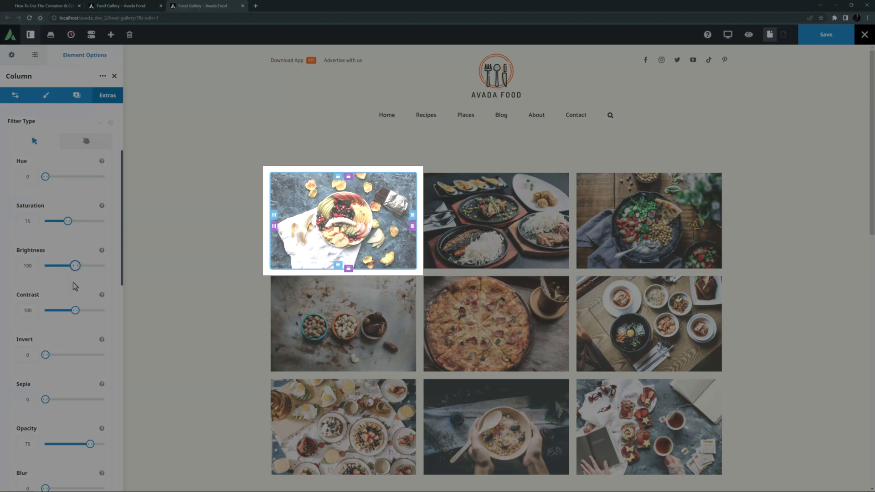
pyautogui.moveTo(77, 310); pyautogui.dragTo(98, 309)
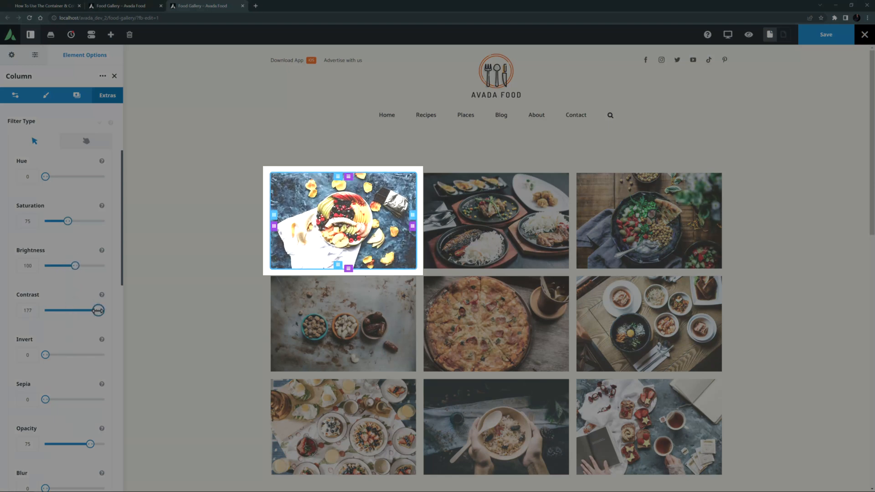
pyautogui.moveTo(99, 310); pyautogui.dragTo(77, 310)
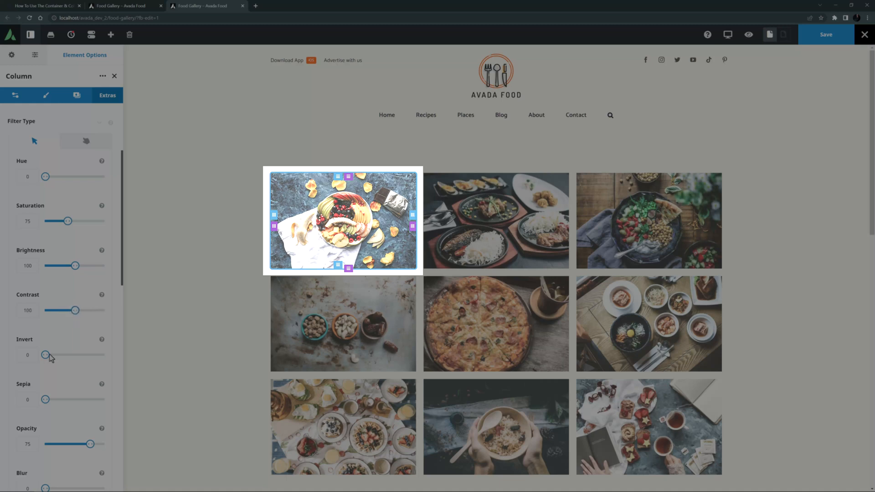
pyautogui.moveTo(45, 354); pyautogui.dragTo(97, 354)
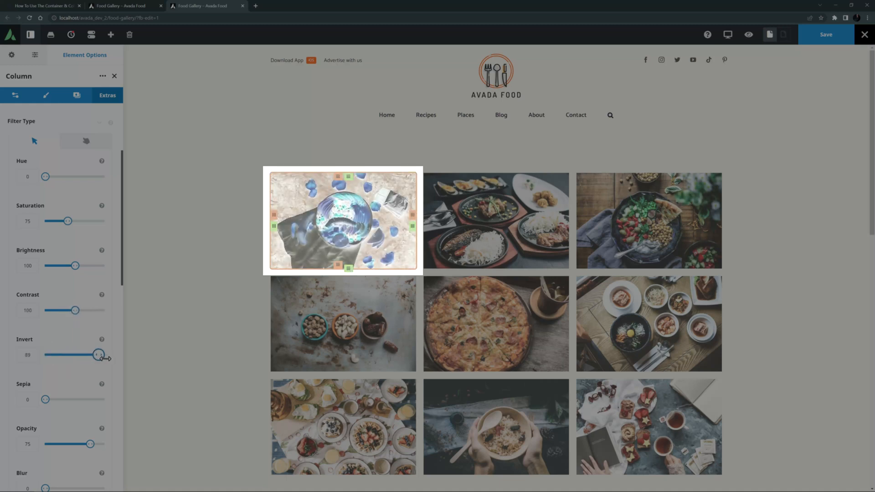
pyautogui.moveTo(98, 354); pyautogui.dragTo(49, 354)
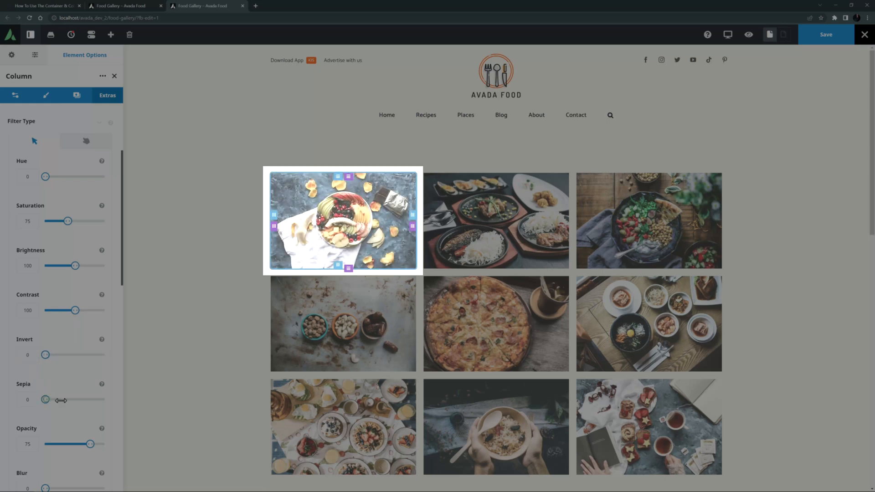
pyautogui.moveTo(45, 399); pyautogui.dragTo(105, 399)
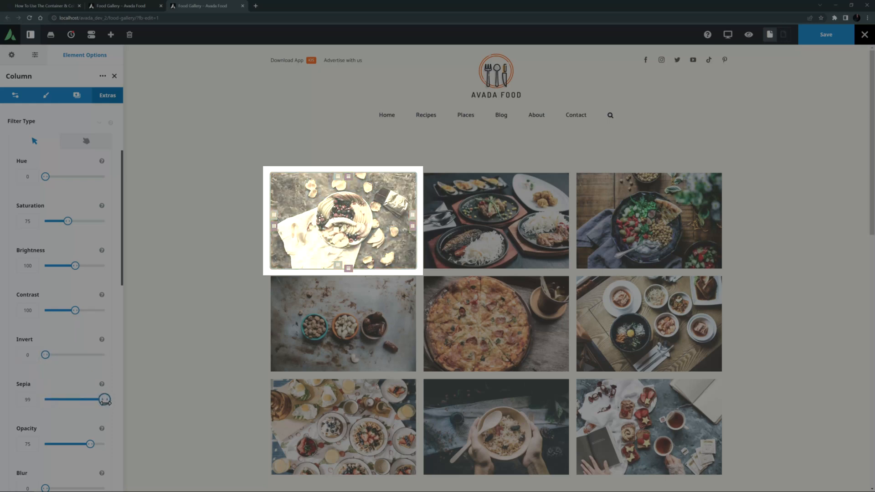
pyautogui.moveTo(104, 399); pyautogui.dragTo(45, 399)
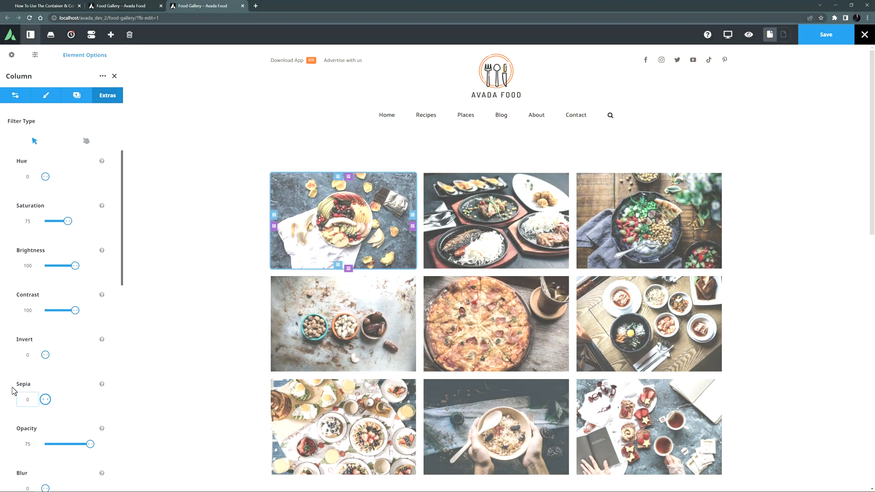
pyautogui.scroll(-3)
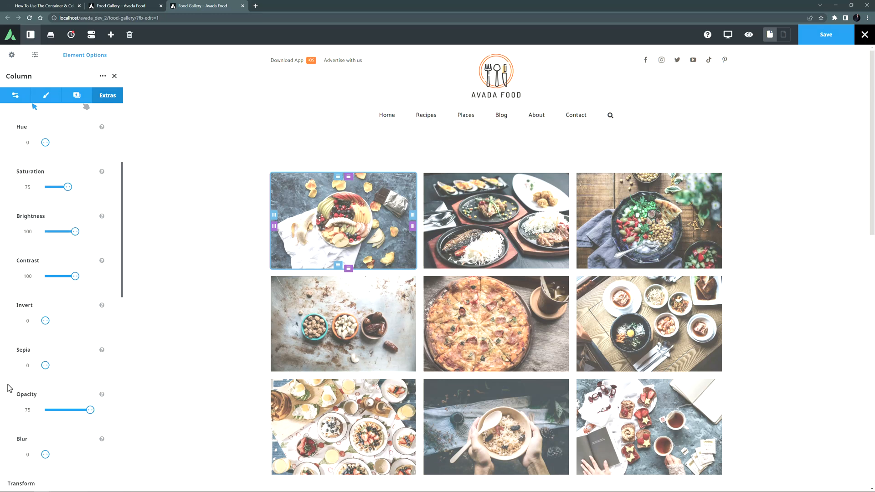
pyautogui.moveTo(86, 409)
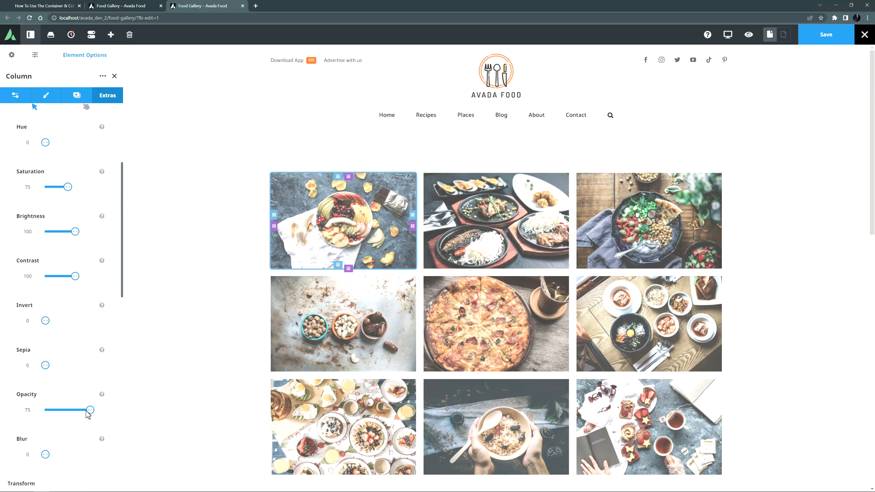
pyautogui.moveTo(68, 410); pyautogui.dragTo(45, 410)
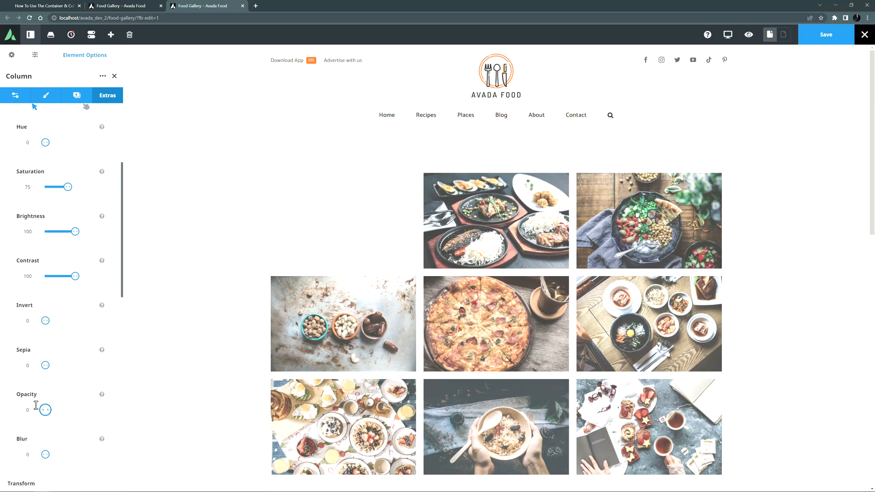
pyautogui.click(28, 409)
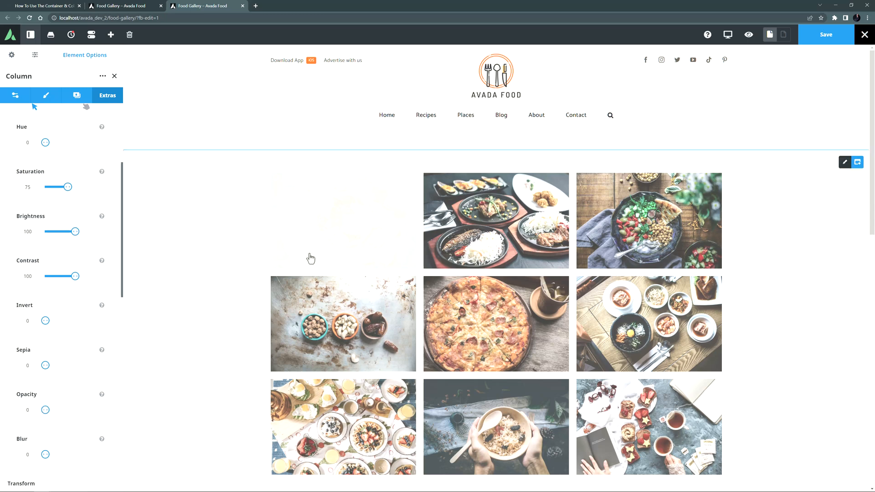
pyautogui.click(28, 409)
pyautogui.write('75')
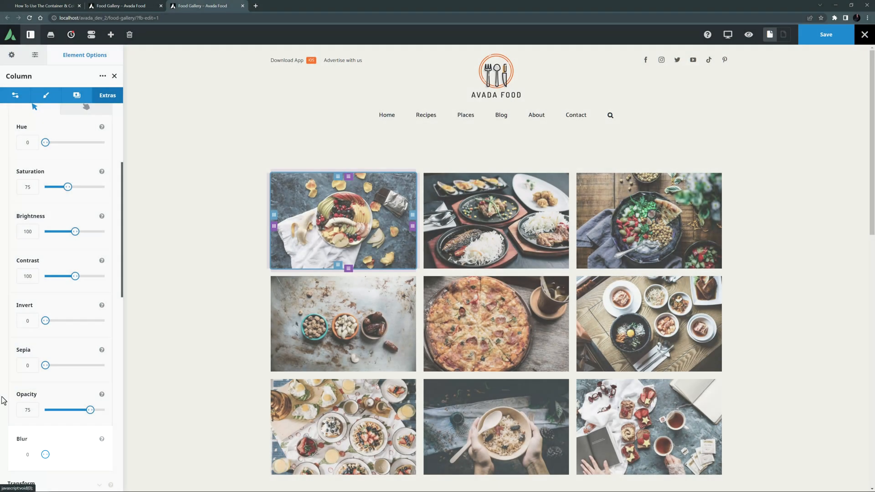
pyautogui.moveTo(46, 454); pyautogui.dragTo(63, 454)
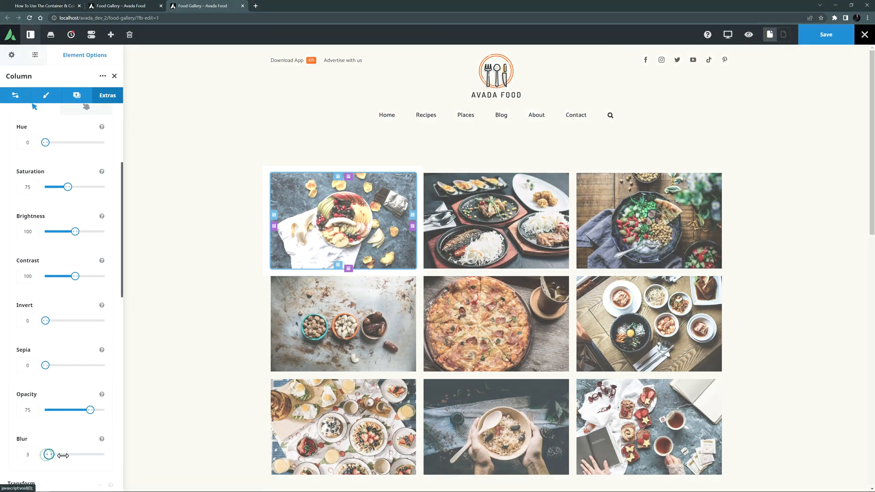
pyautogui.moveTo(47, 454); pyautogui.dragTo(102, 455)
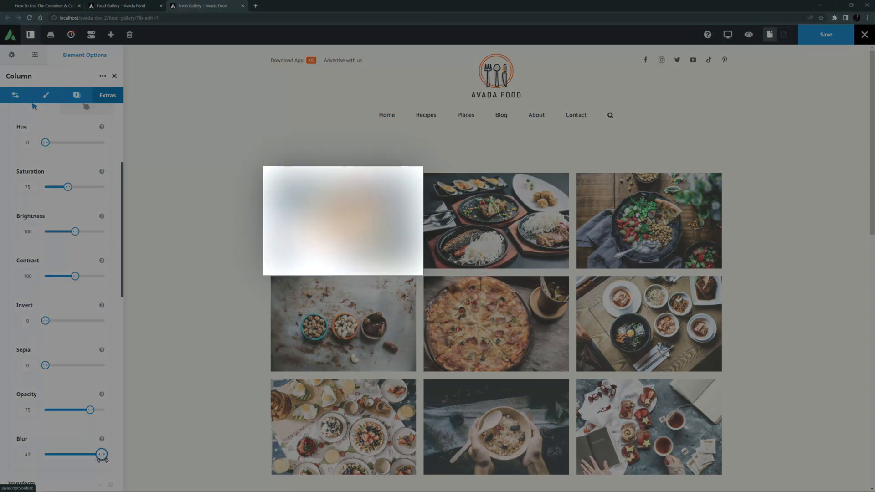
pyautogui.moveTo(101, 454); pyautogui.dragTo(45, 453)
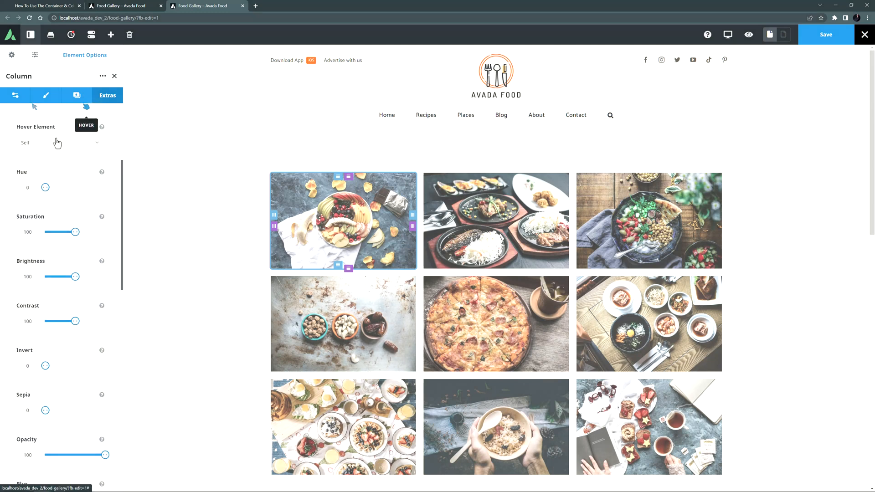
pyautogui.moveTo(57, 146)
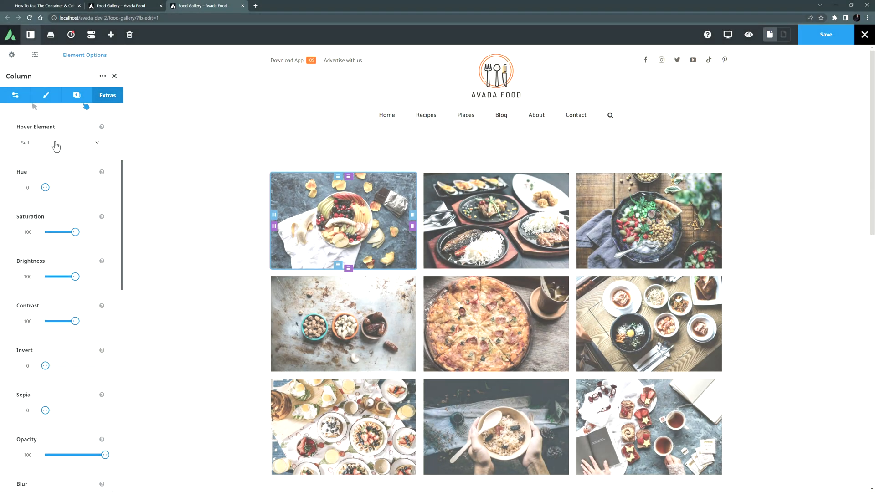
# List the Hover Element choices (Self, Parent) in the column's hover-state filters
pyautogui.click(59, 142)
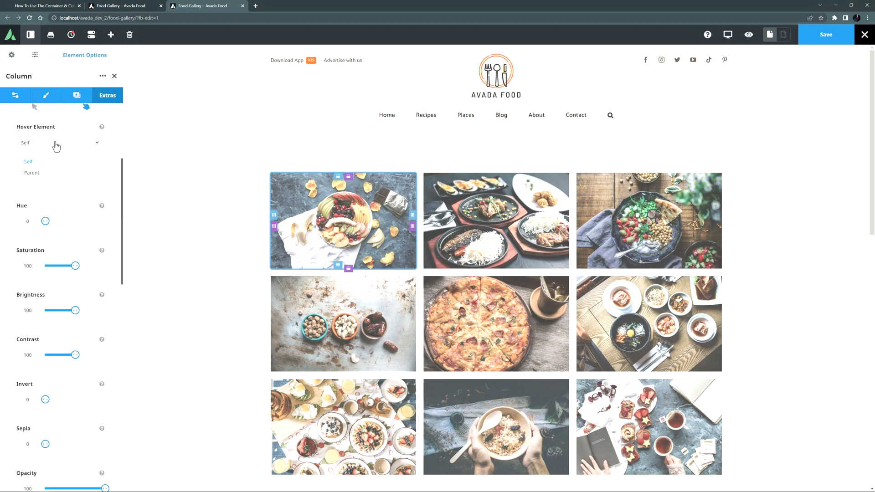